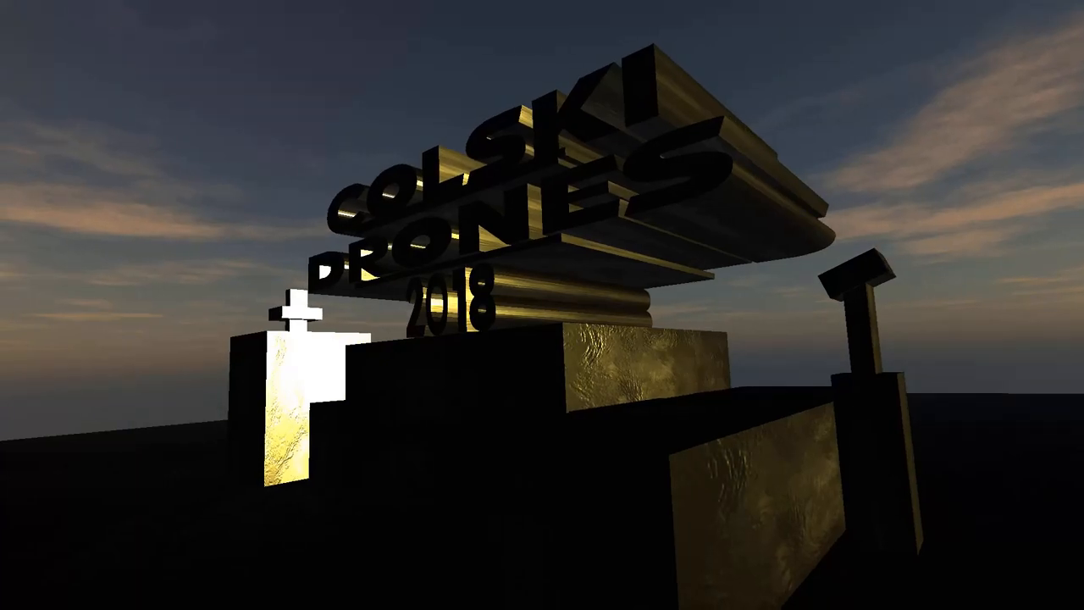
Scroll past related products through Description, Features and Package Included to the first promotional banner.
click(746, 9)
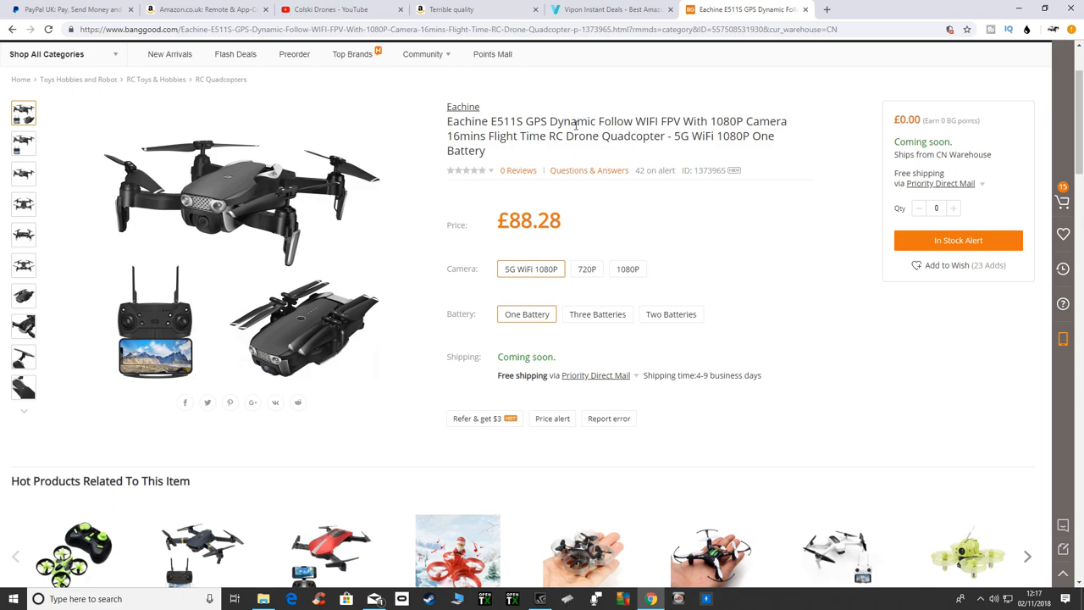
mouse_move(405, 254)
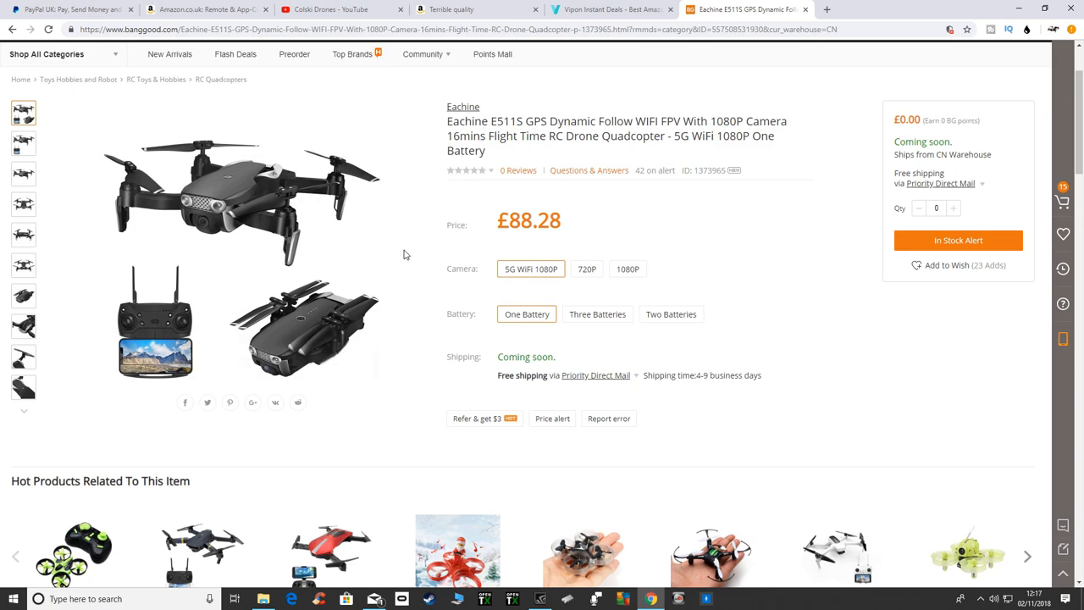
mouse_move(422, 246)
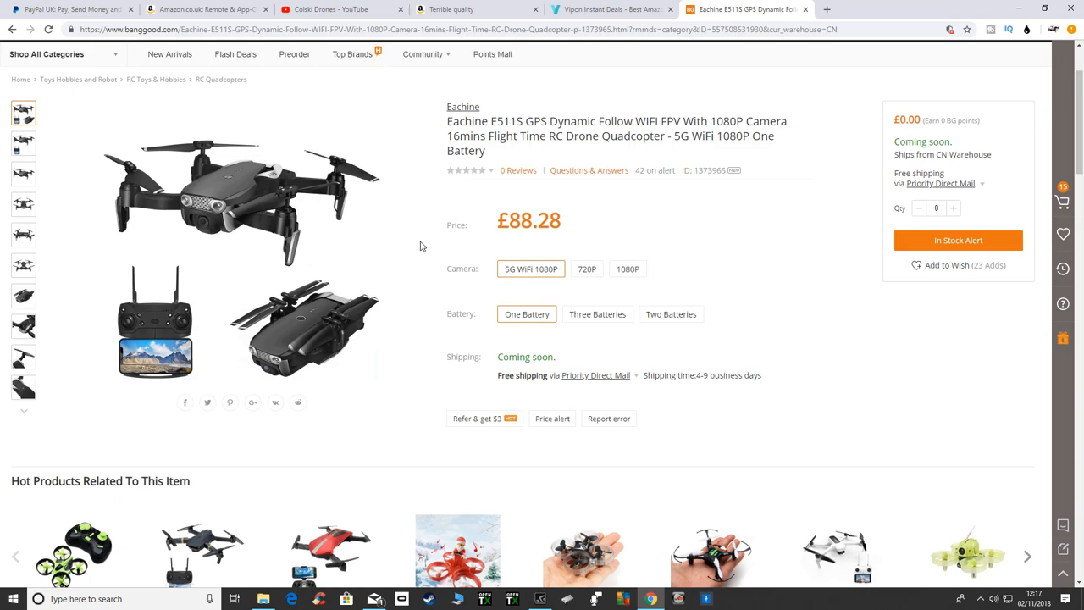
mouse_move(527, 244)
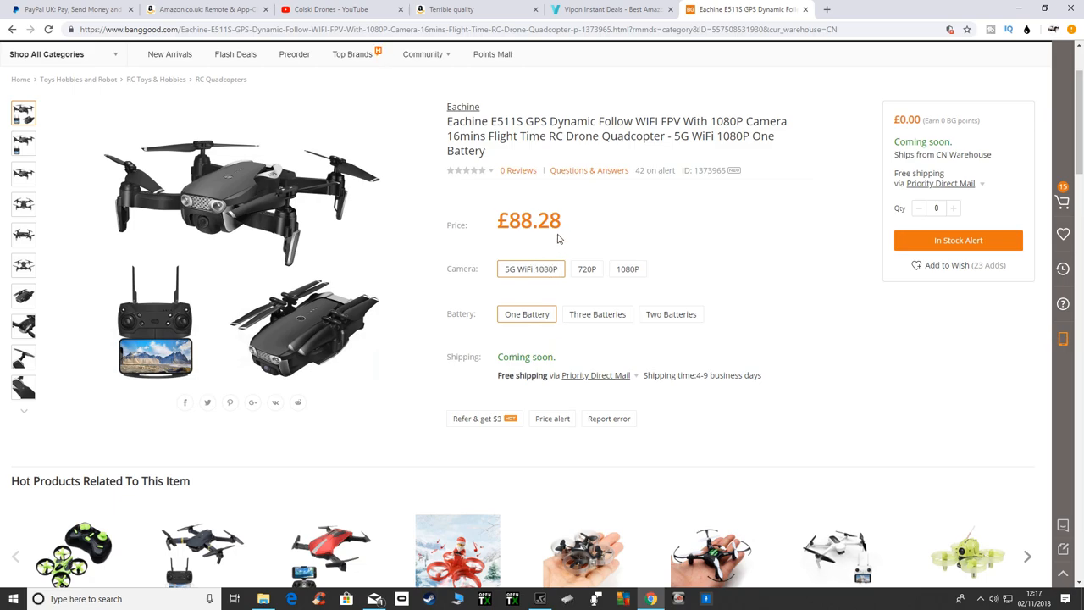
scroll(down, 3)
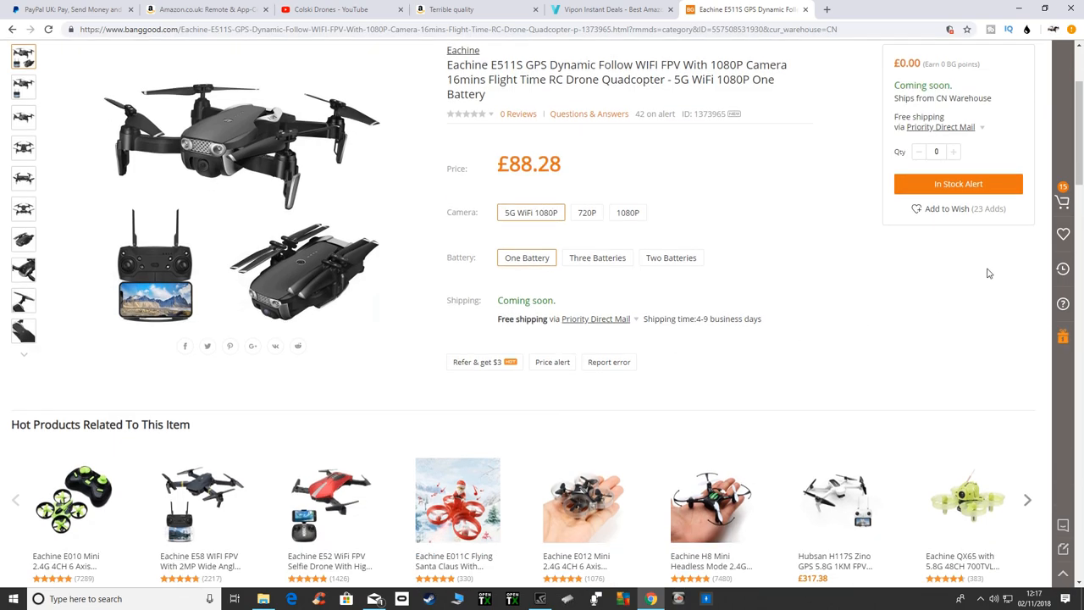
scroll(down, 3)
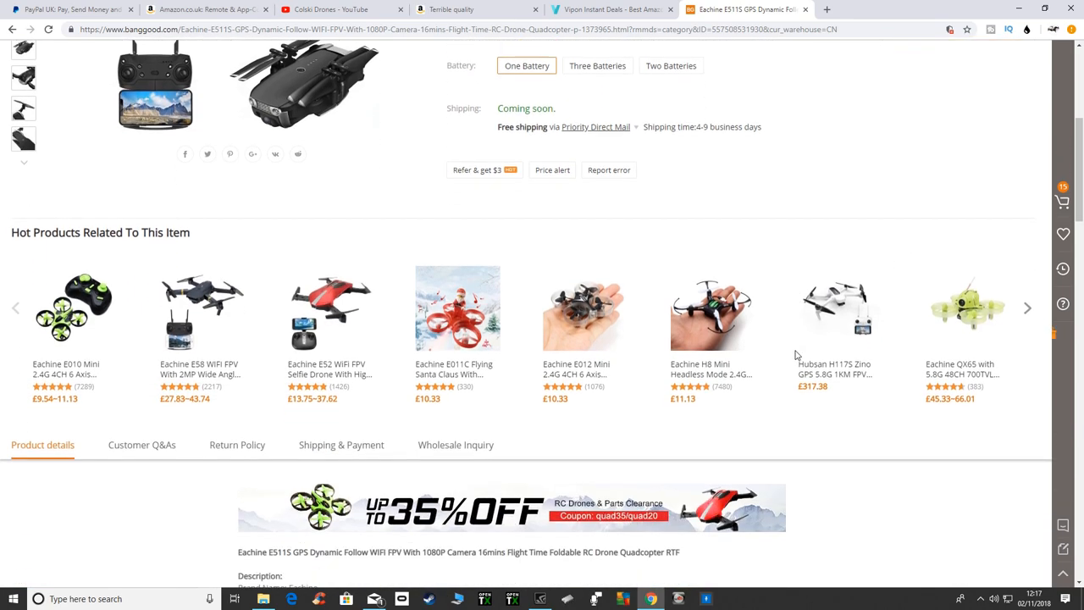
scroll(down, 3)
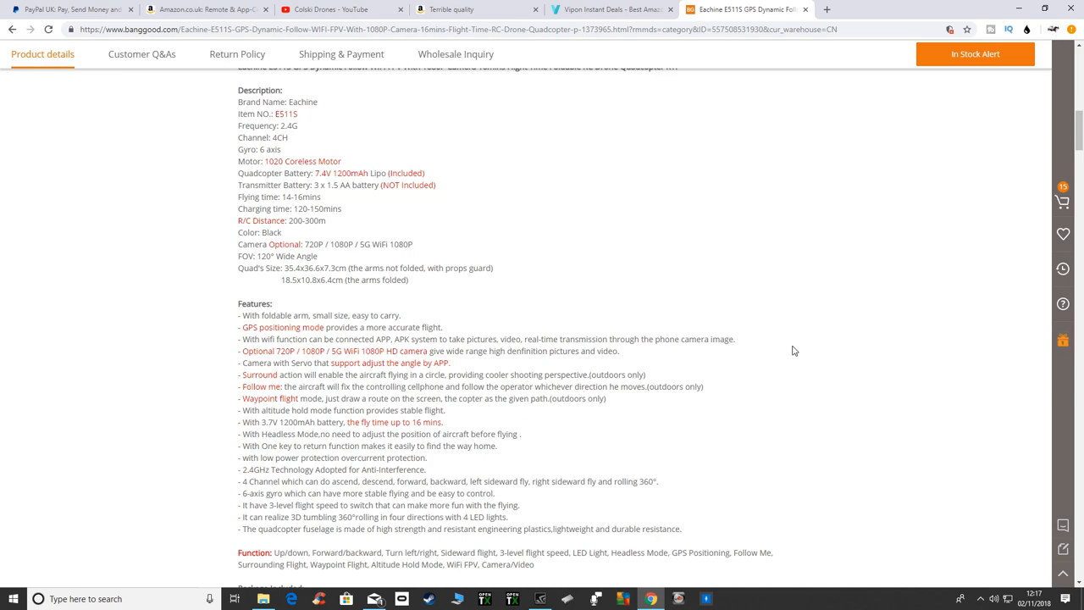
scroll(down, 3)
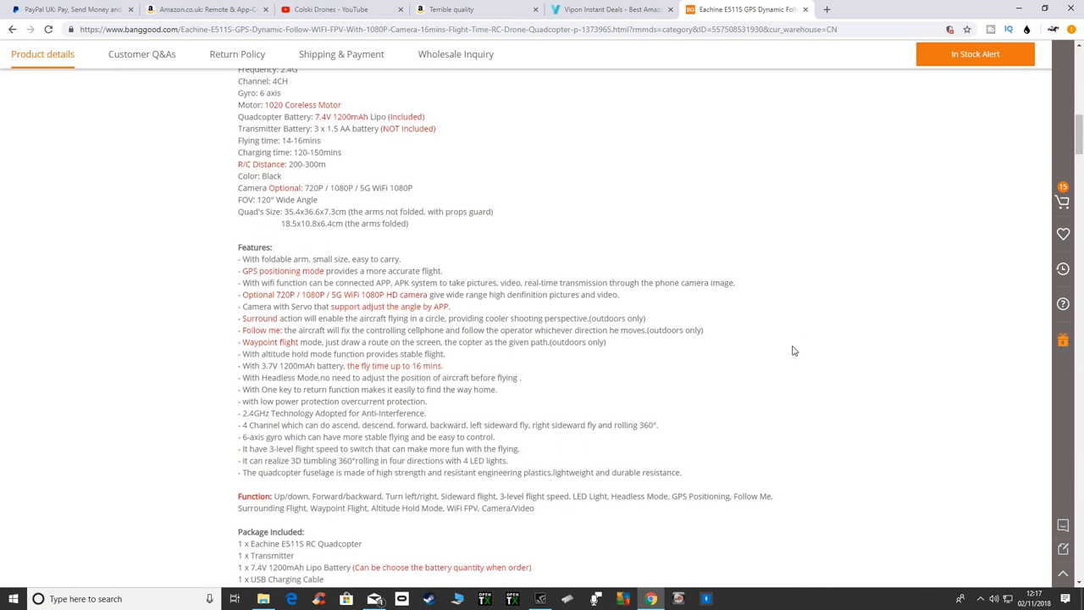
scroll(down, 3)
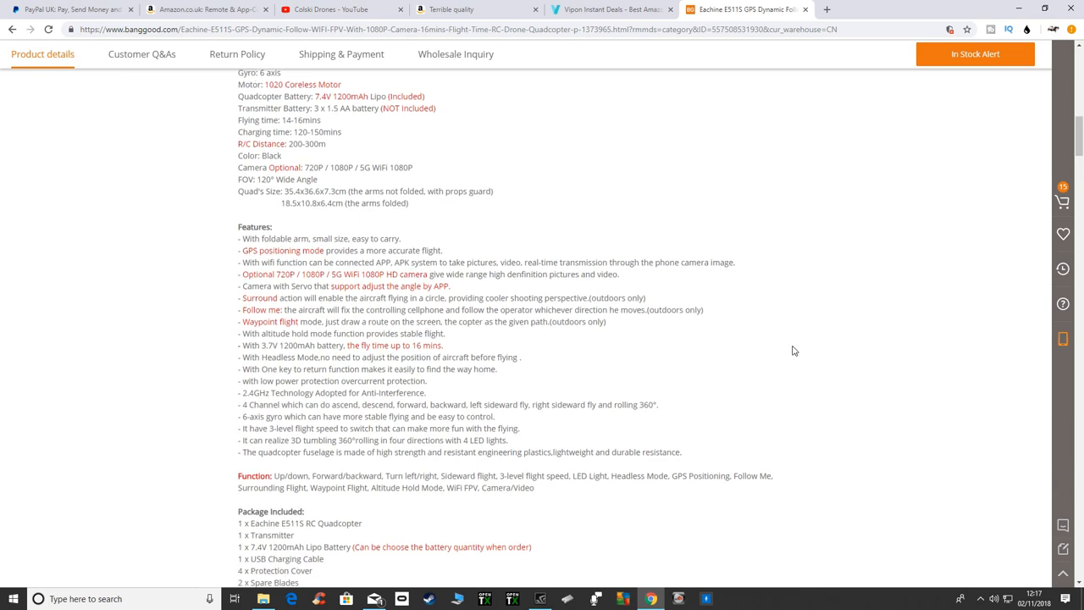
scroll(down, 3)
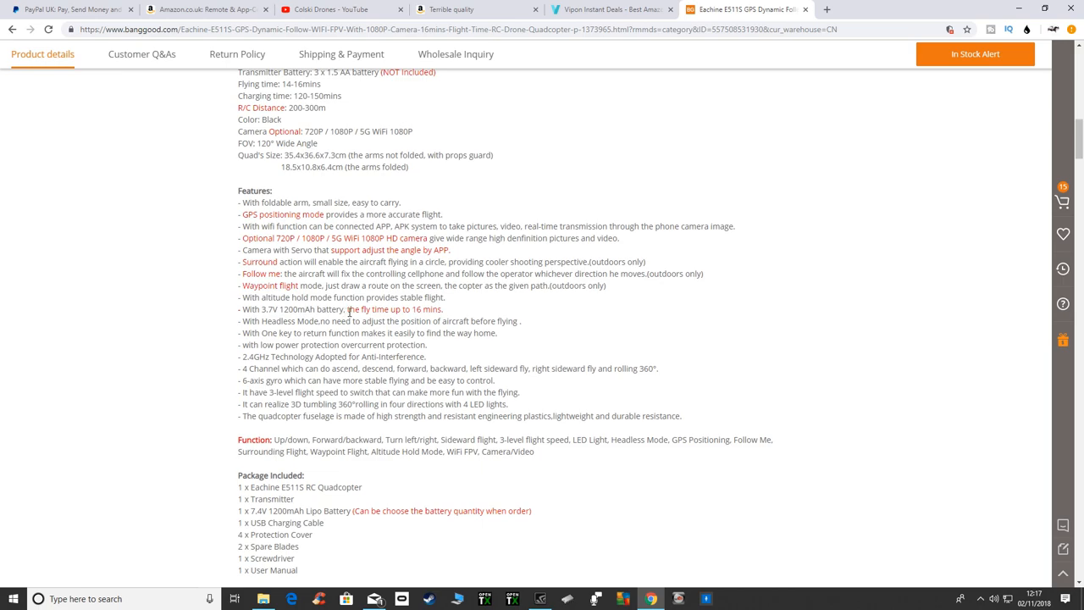
mouse_move(449, 315)
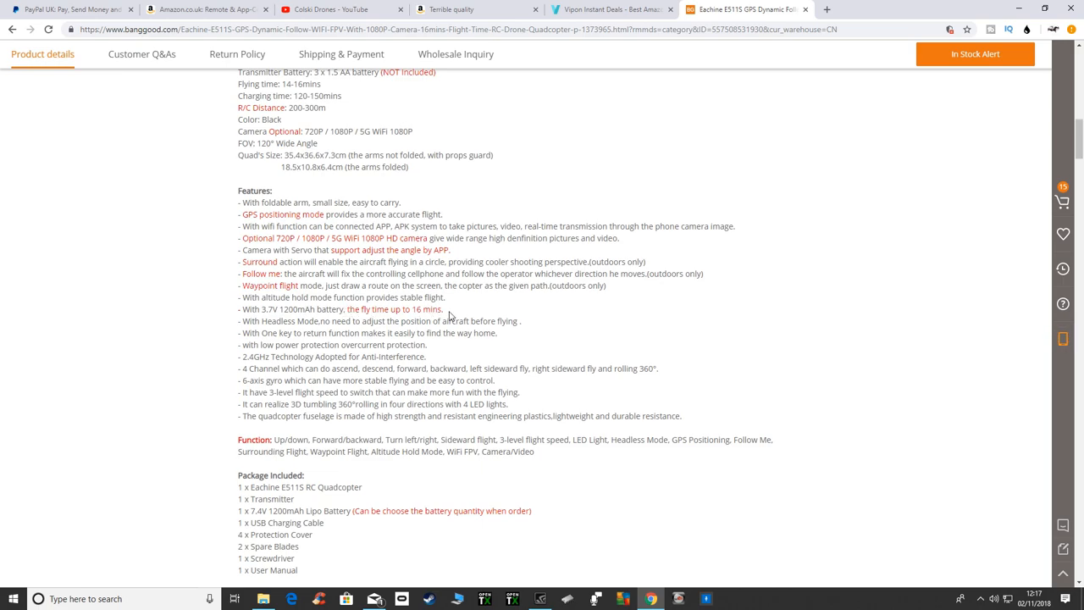
scroll(down, 3)
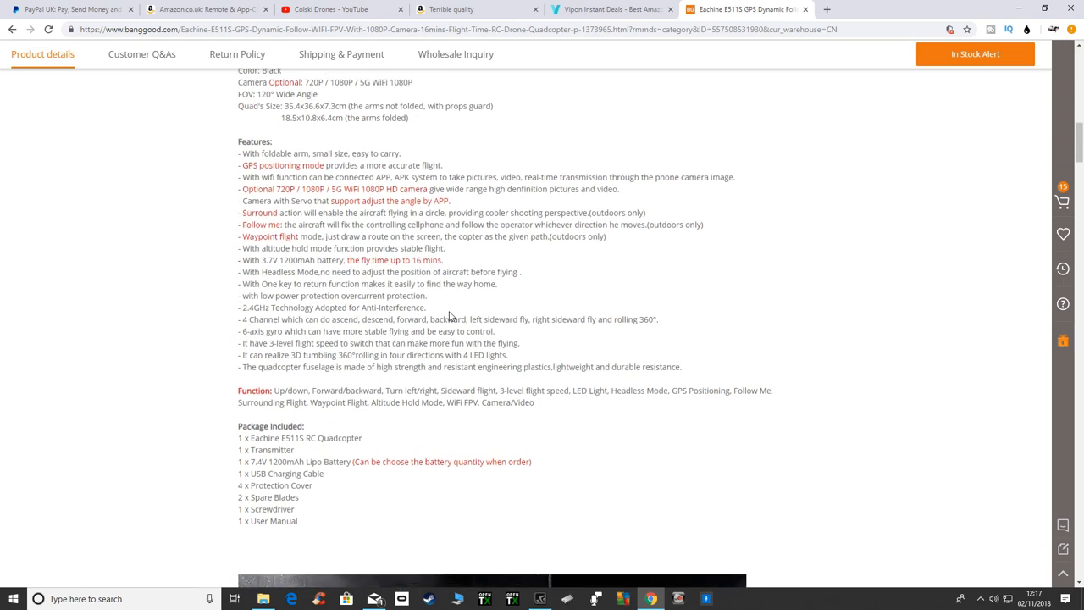
scroll(down, 3)
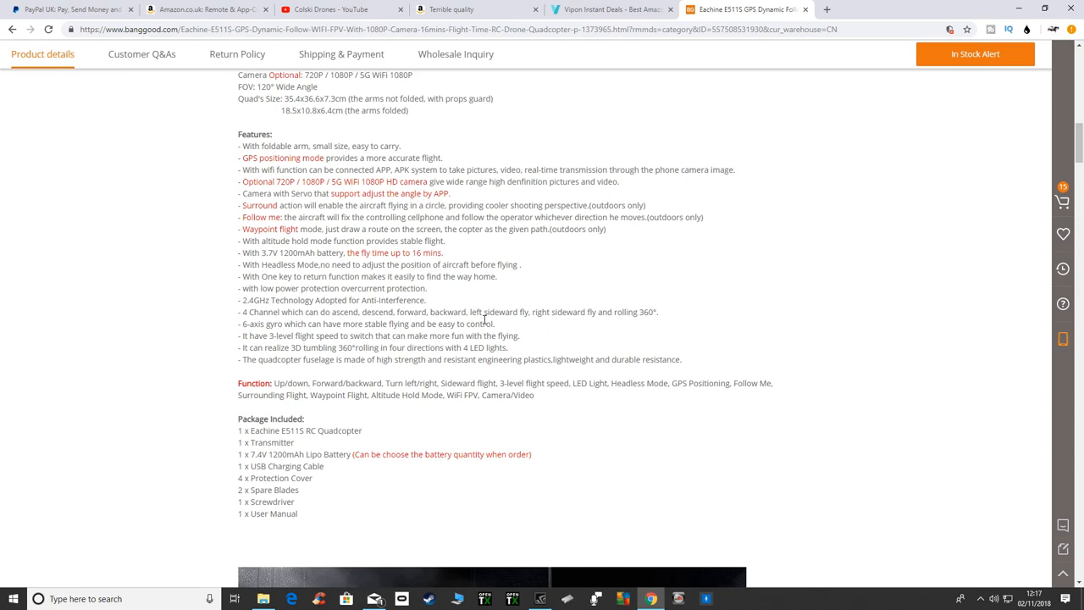
scroll(down, 3)
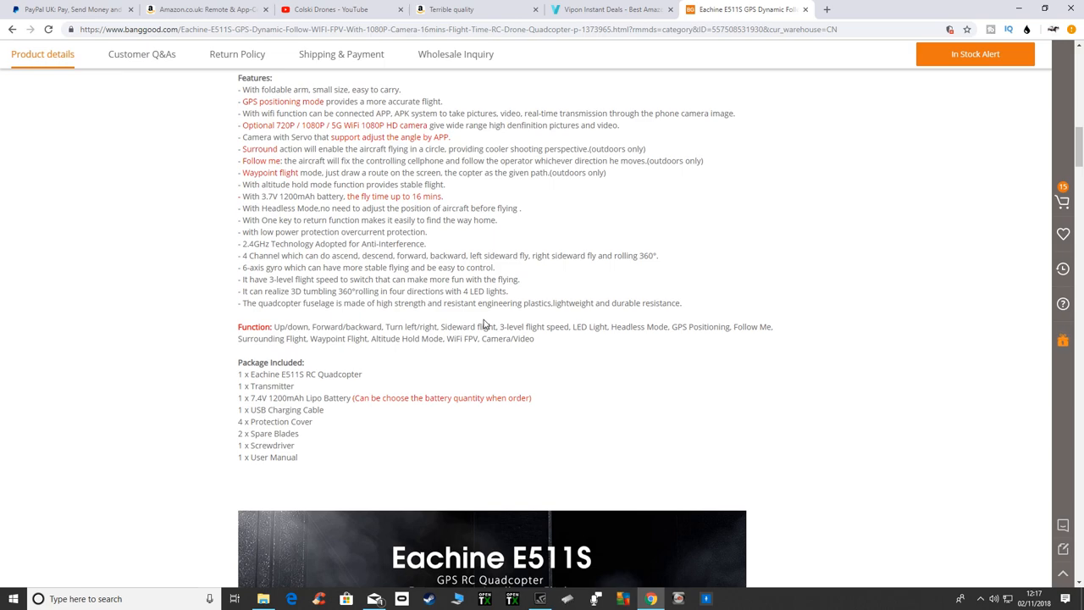
scroll(down, 3)
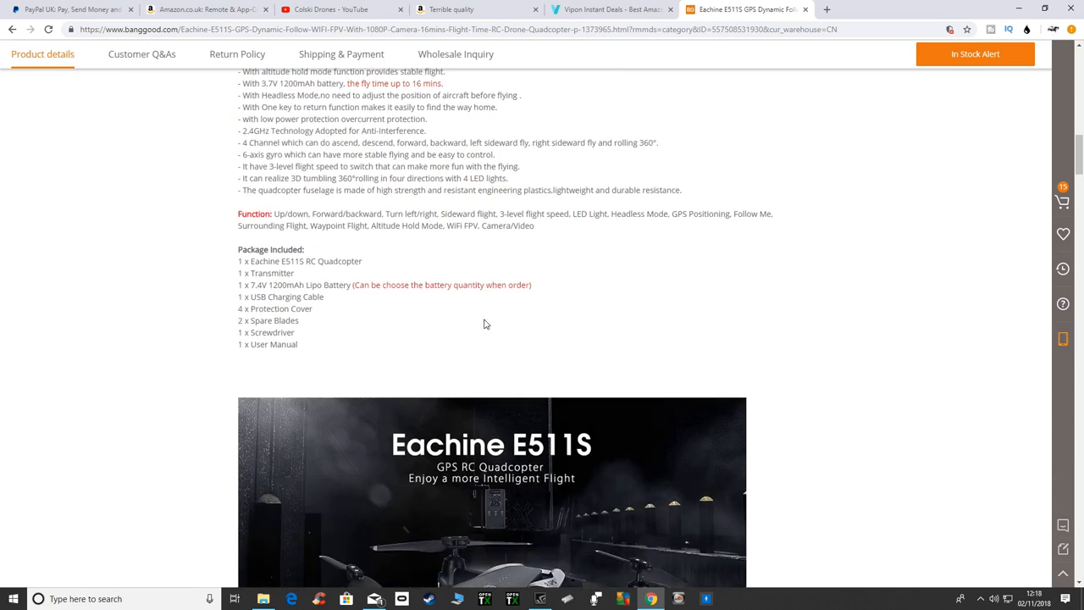
Scroll from the Eachine E511S intro image down through the feature image sections.
scroll(down, 3)
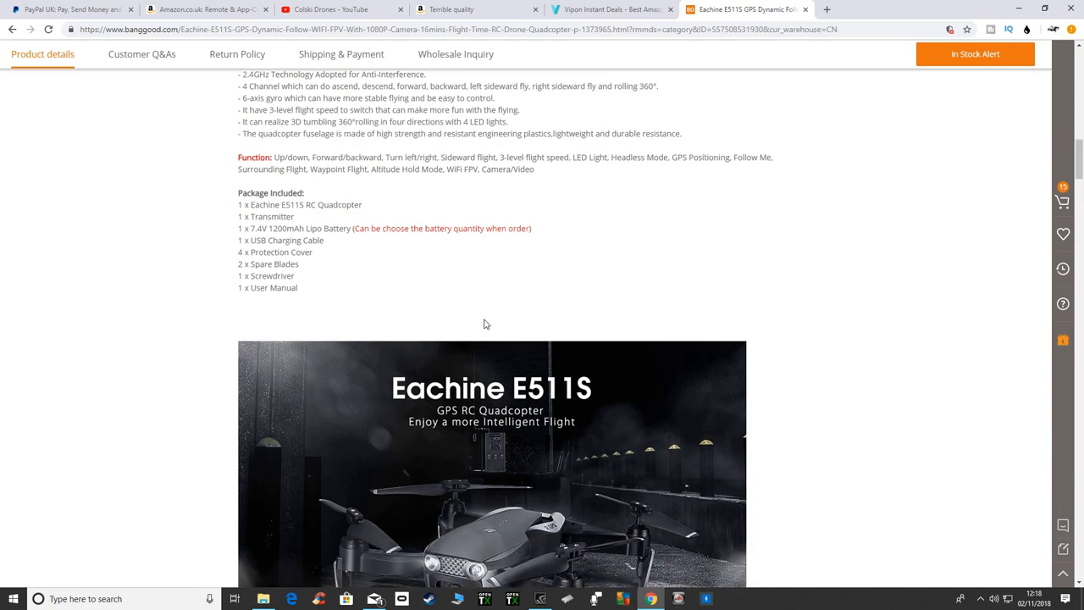
scroll(down, 3)
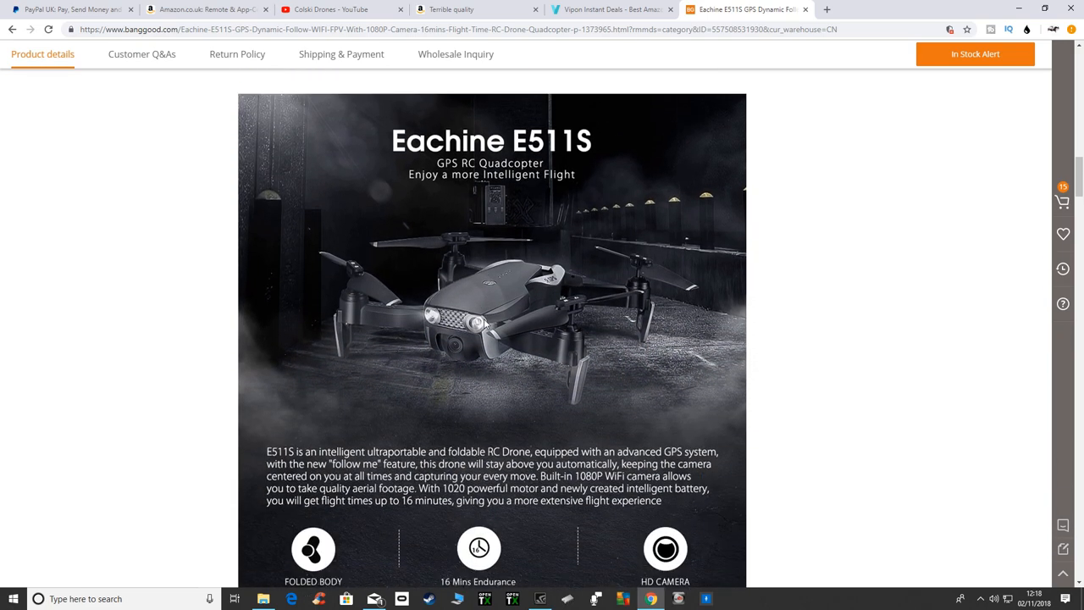
scroll(down, 3)
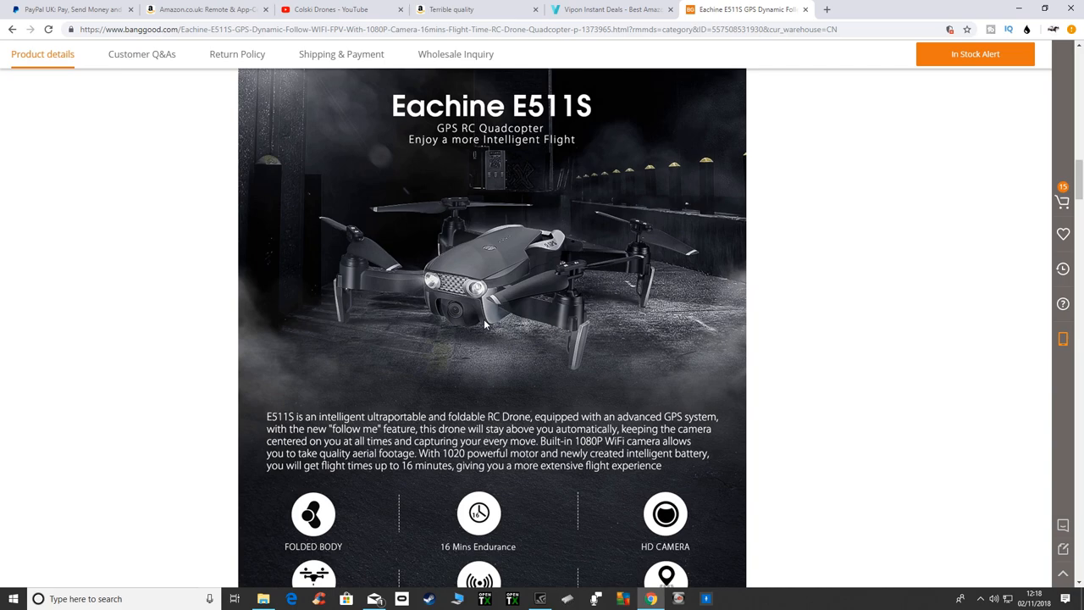
scroll(down, 3)
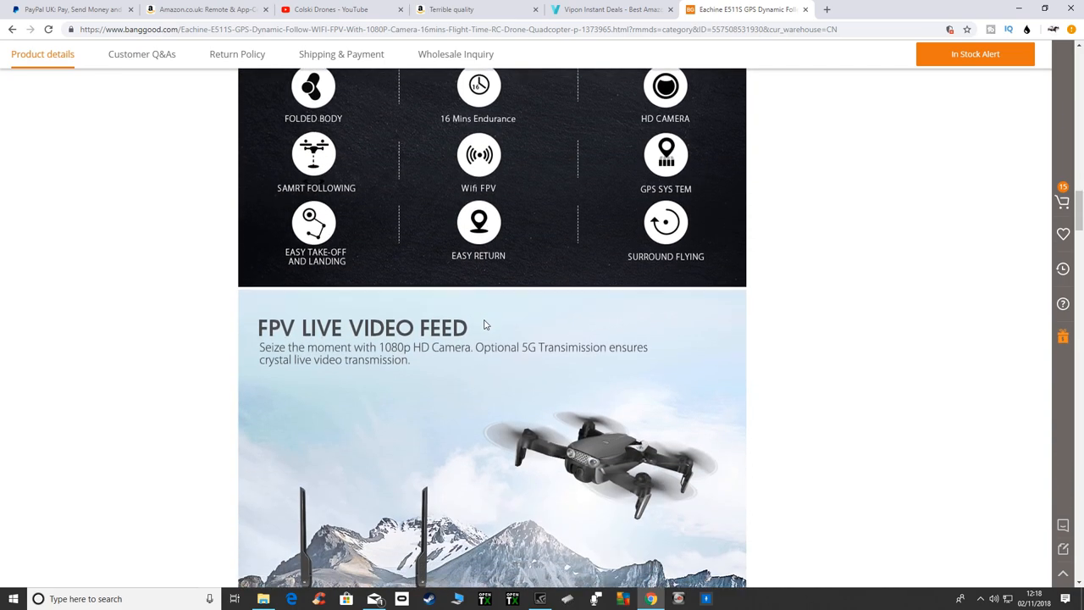
scroll(down, 3)
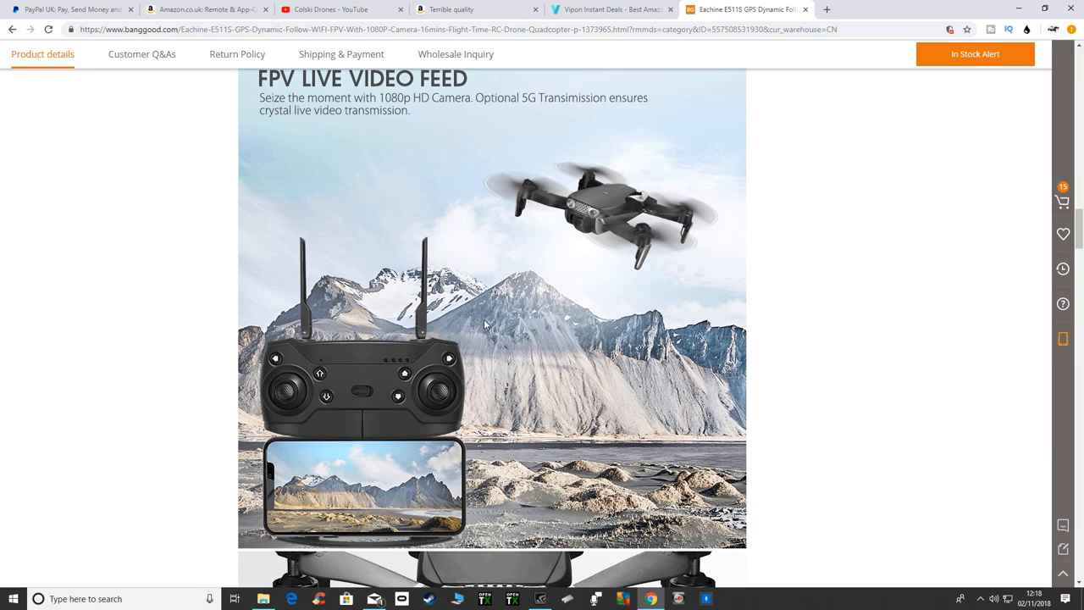
scroll(down, 3)
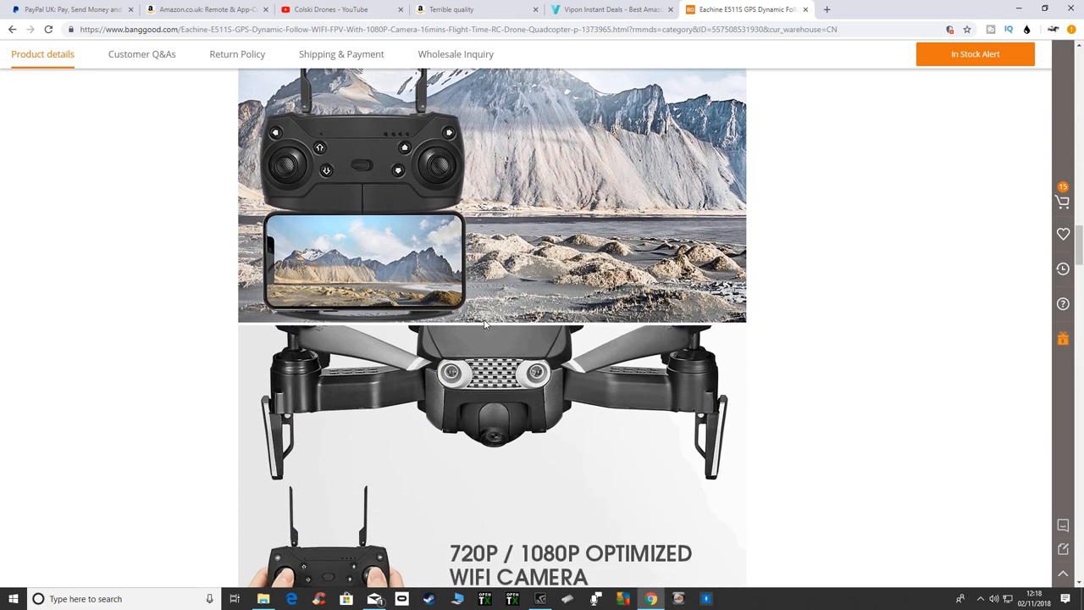
scroll(down, 3)
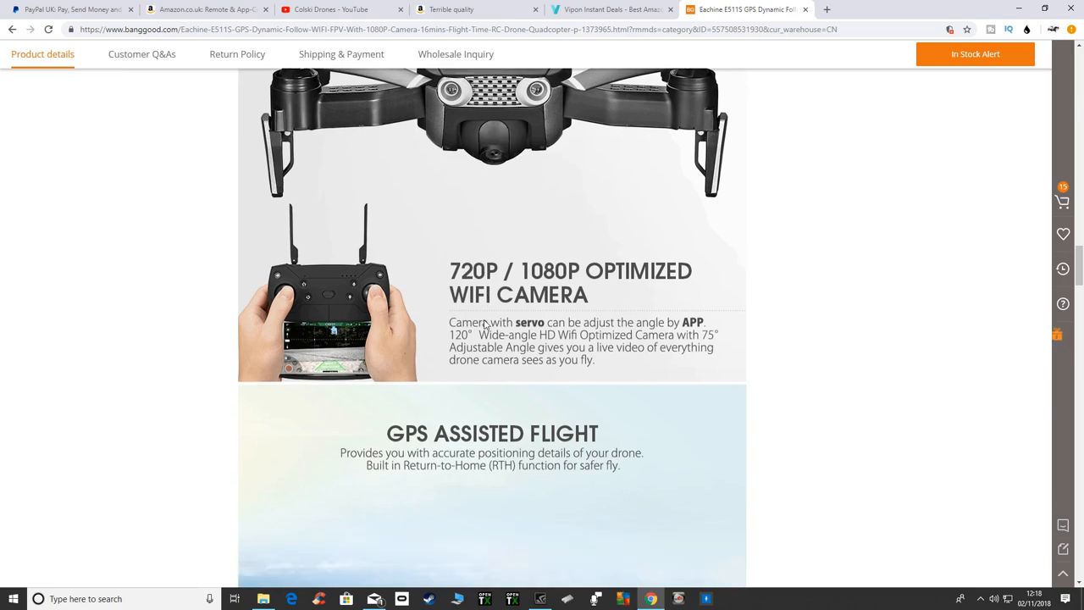
scroll(down, 3)
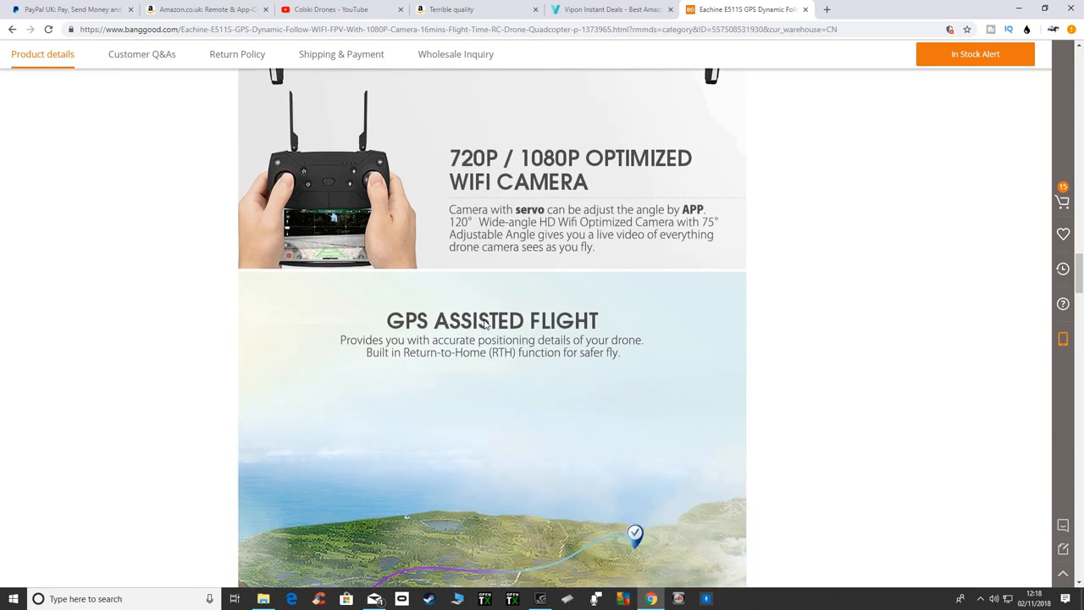
scroll(down, 3)
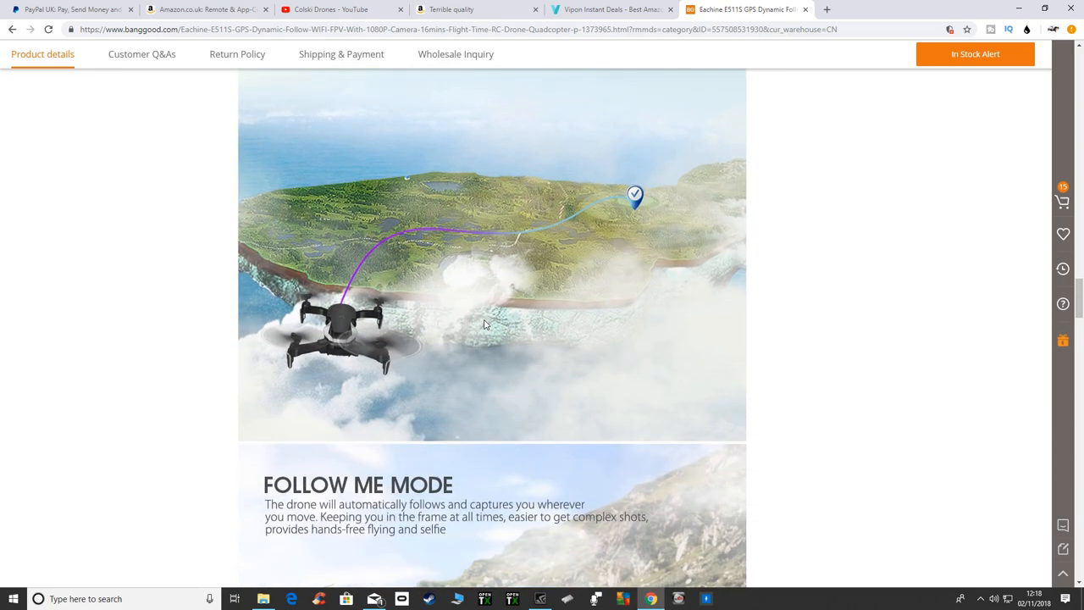
Scroll past the remote control diagram to the illustrated Package List and 'Customers Who View This Item Also Bought'.
scroll(down, 3)
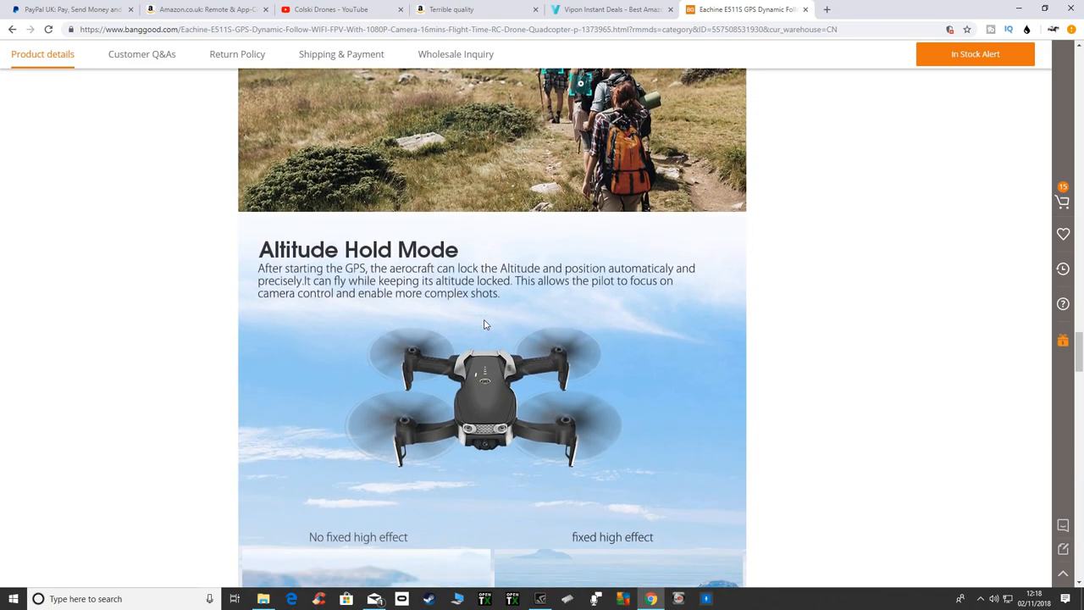
scroll(down, 3)
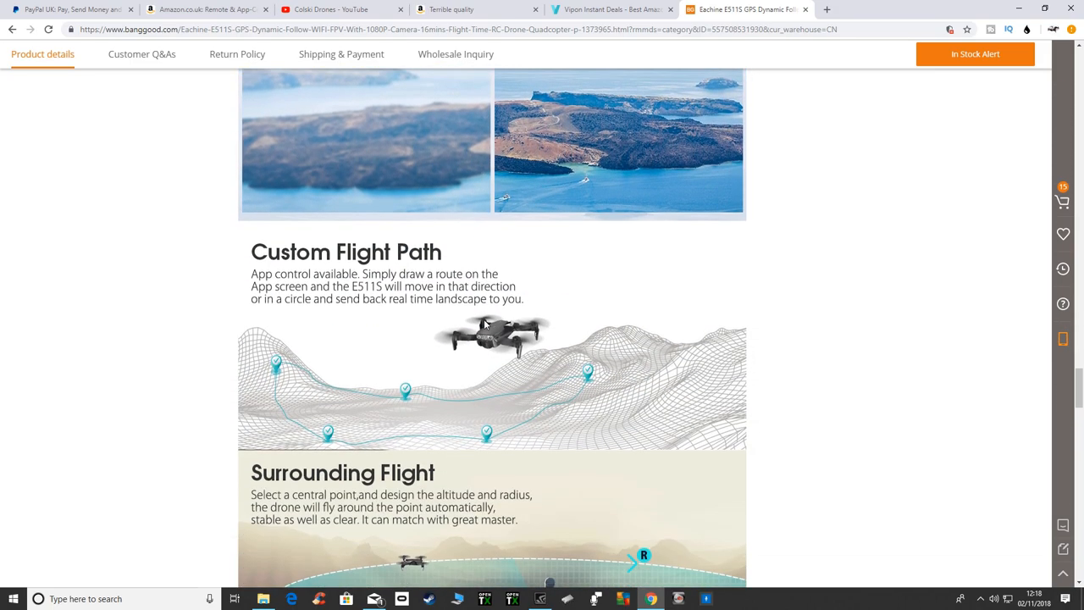
scroll(down, 3)
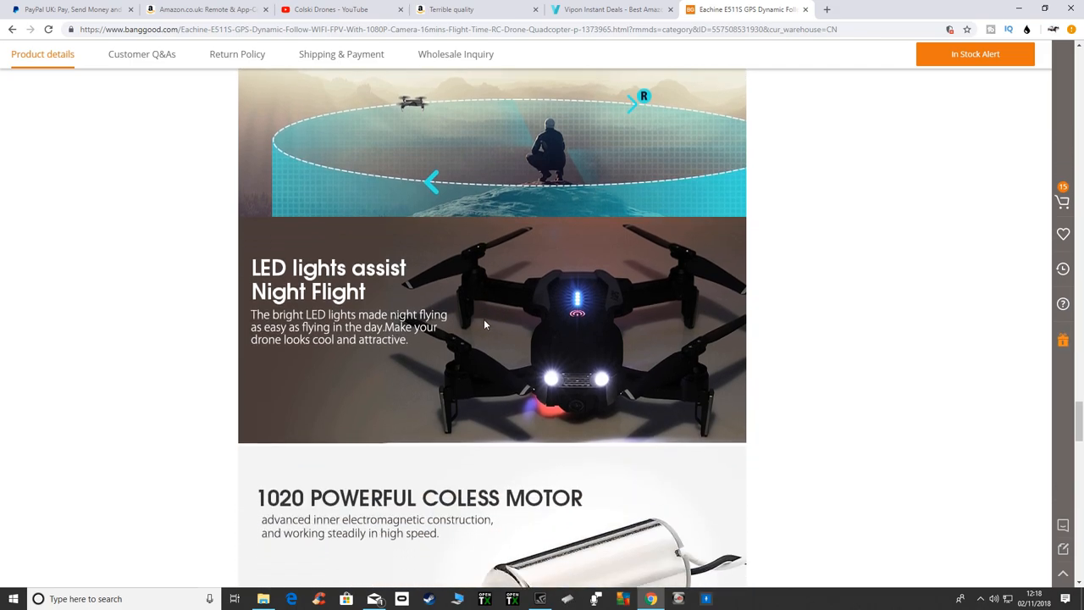
scroll(down, 3)
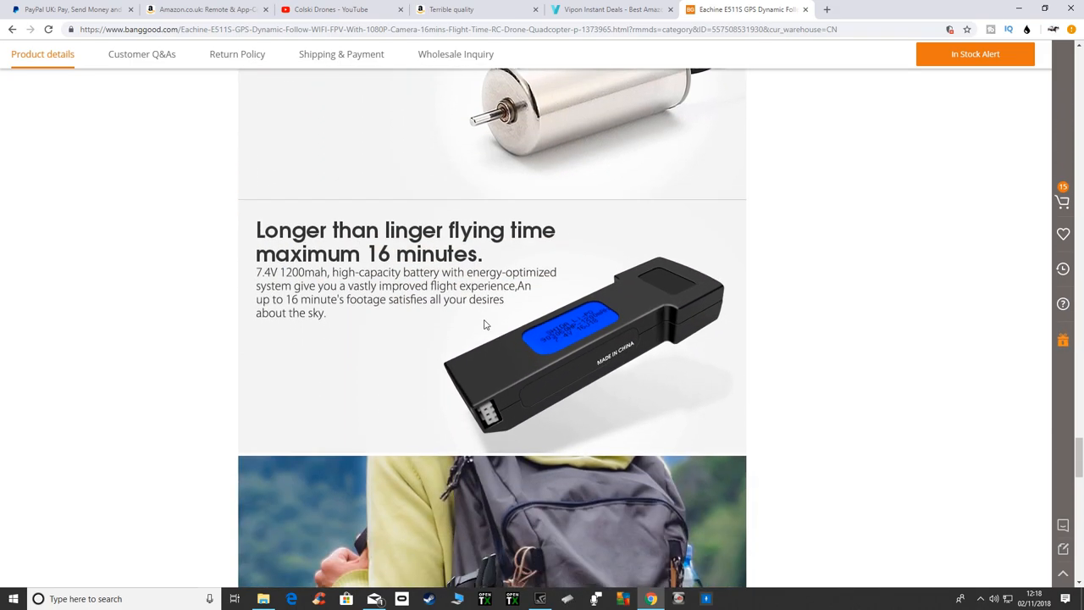
scroll(down, 3)
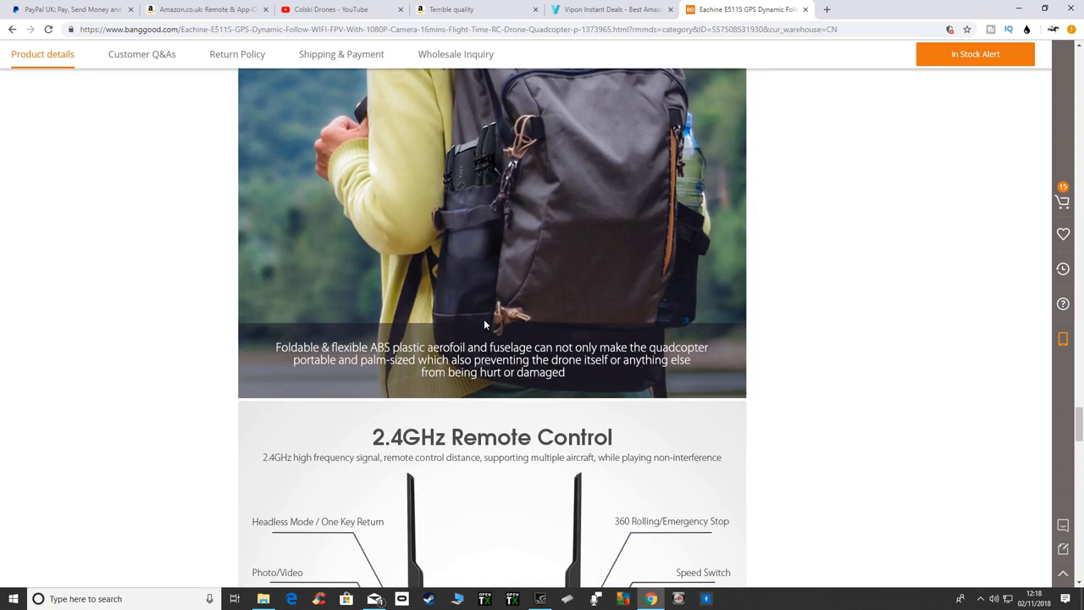
scroll(down, 3)
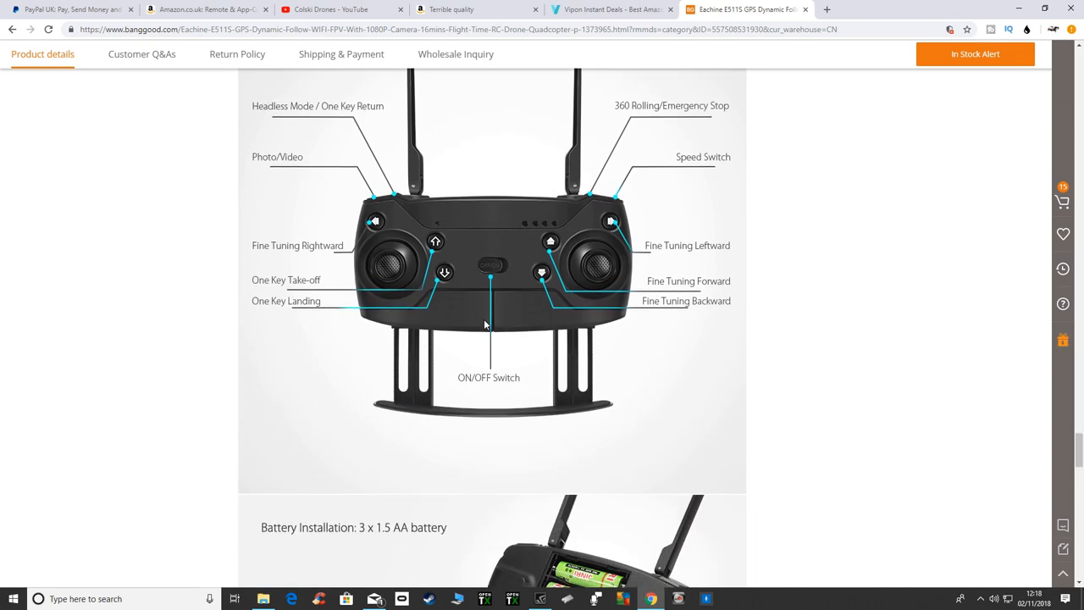
scroll(down, 3)
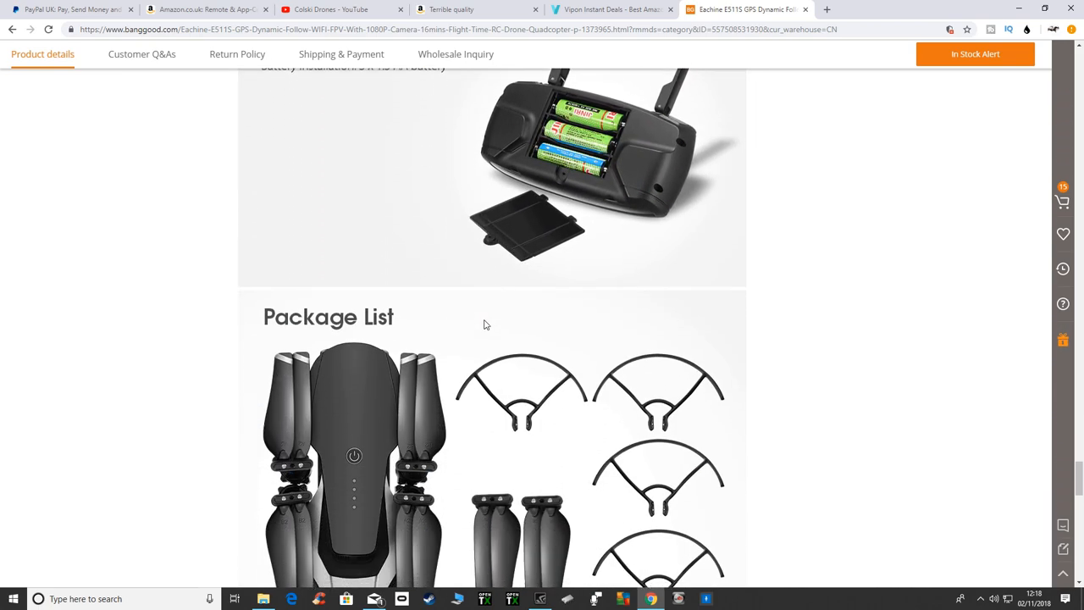
scroll(down, 3)
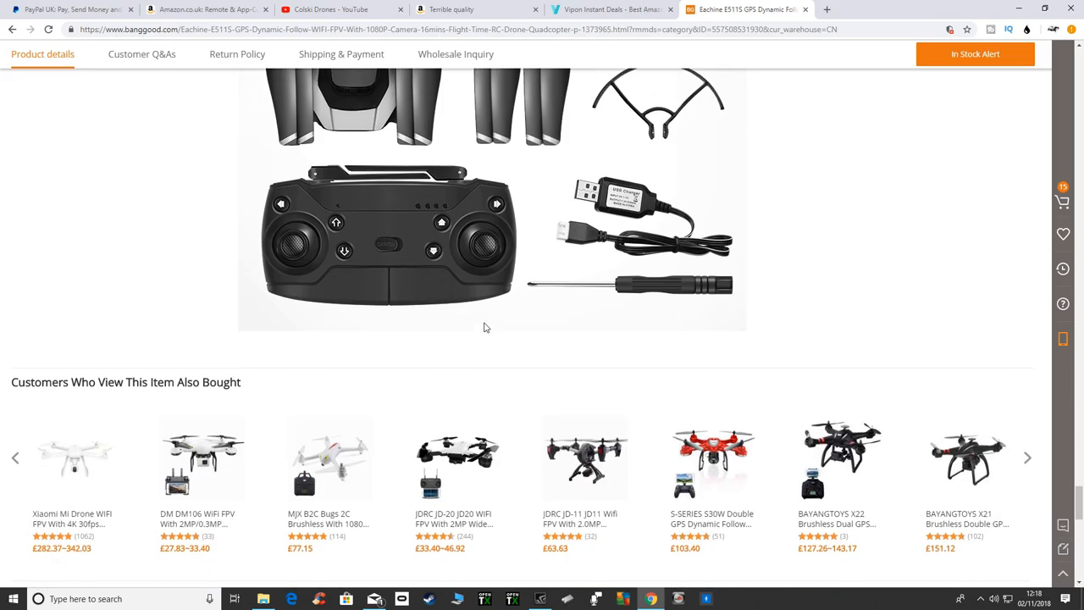